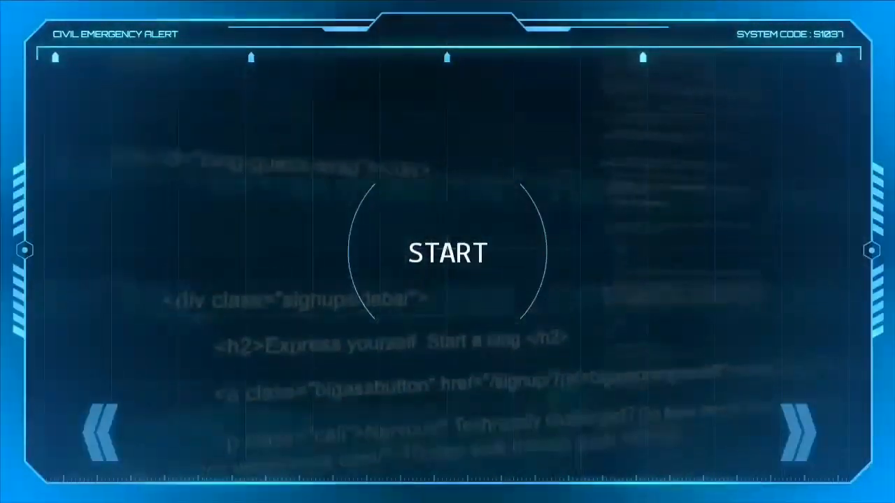
Search Google for 'google developer console' and open the Google Developers Console result.
{"action": "left_click", "coordinate": [447, 252]}
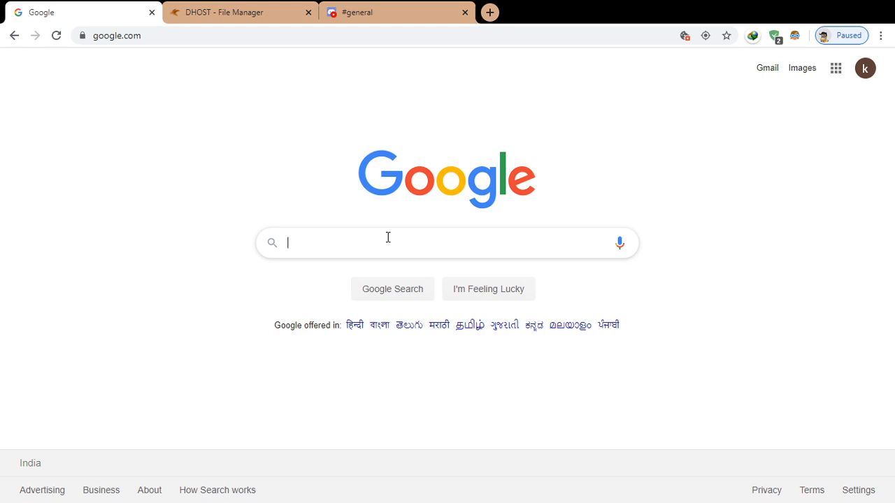
{"action": "type", "text": "google developer console"}
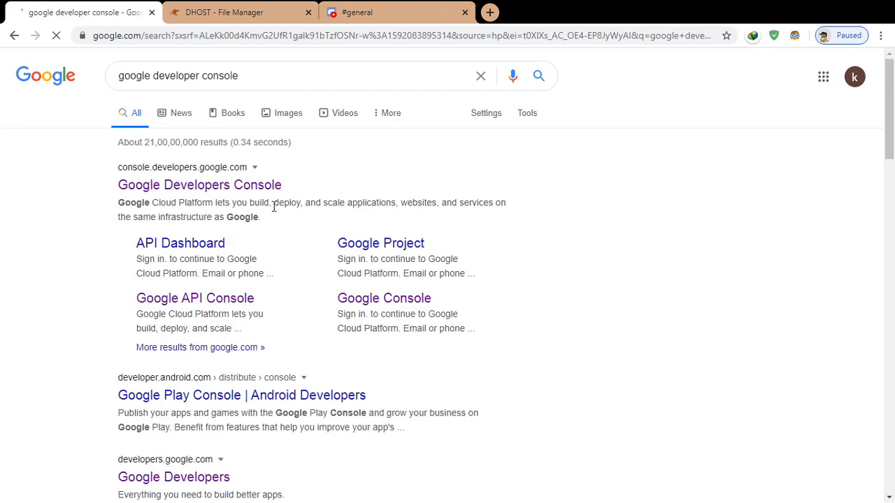
{"action": "left_click", "coordinate": [199, 185]}
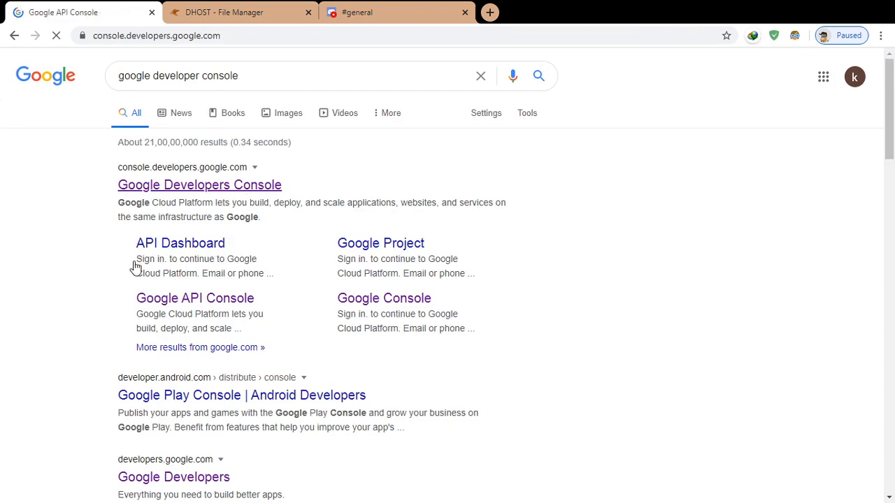
{"action": "left_click", "coordinate": [199, 185]}
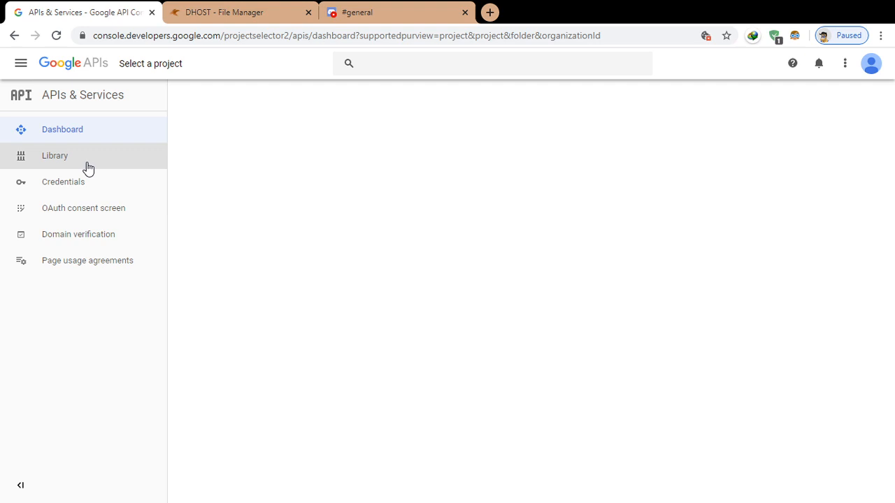
Agree to the Google Cloud Platform Terms of Service and begin a new project.
{"action": "left_click", "coordinate": [63, 129]}
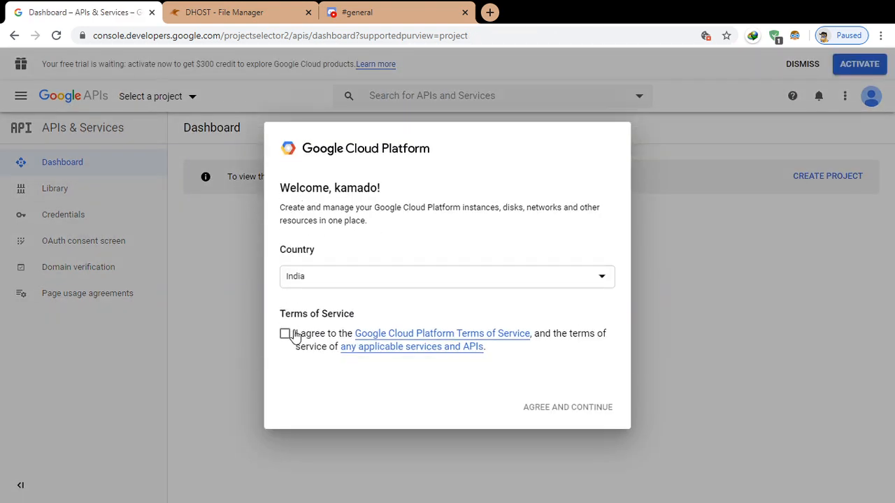
{"action": "left_click", "coordinate": [284, 334]}
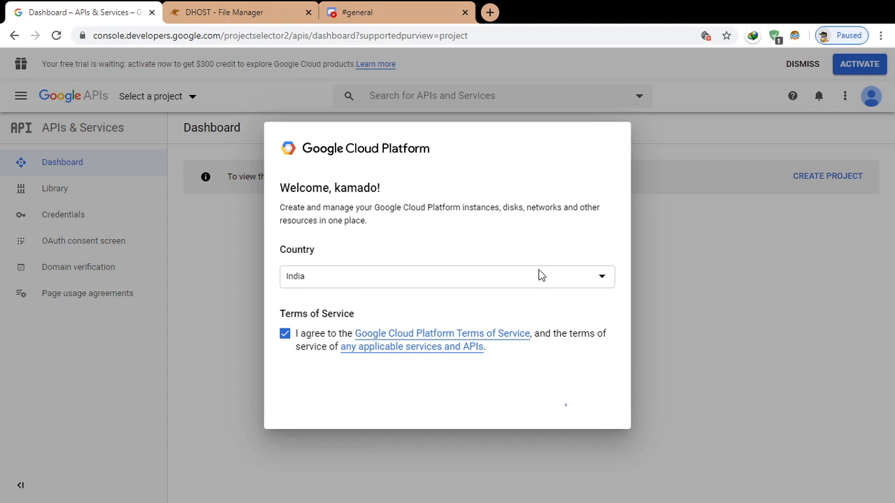
{"action": "mouse_move", "coordinate": [188, 119]}
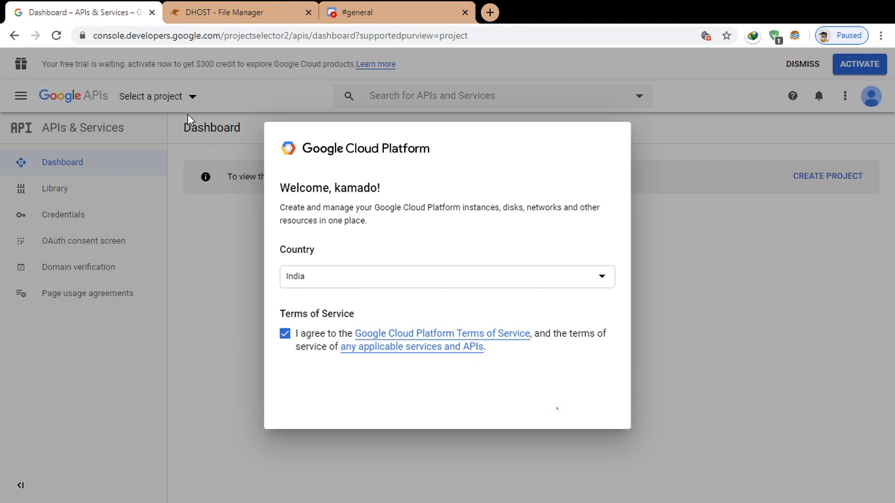
{"action": "mouse_move", "coordinate": [184, 99]}
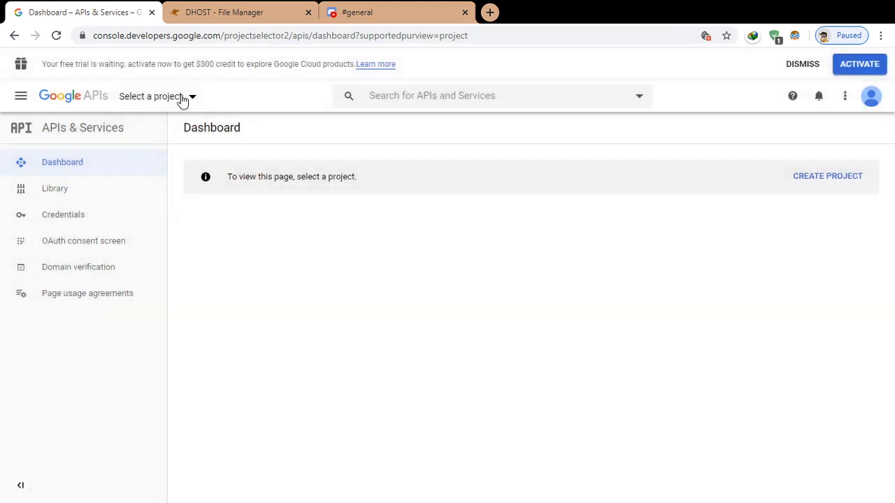
{"action": "left_click", "coordinate": [151, 96]}
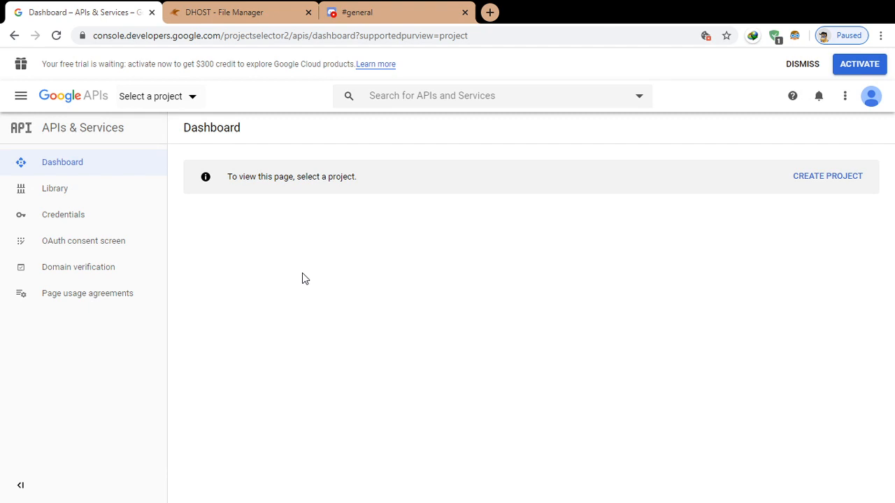
{"action": "left_click", "coordinate": [828, 175]}
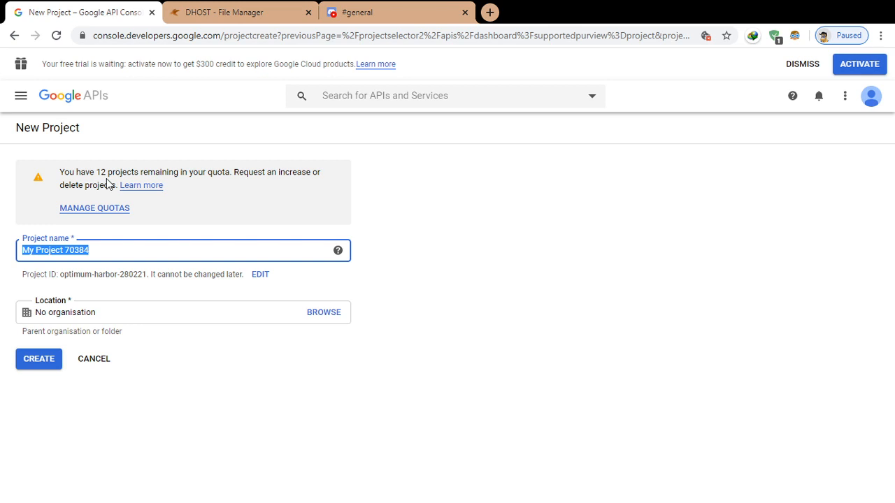
Create the project 'DBD and more' and switch to it from the notification.
{"action": "type", "text": "DBD and more"}
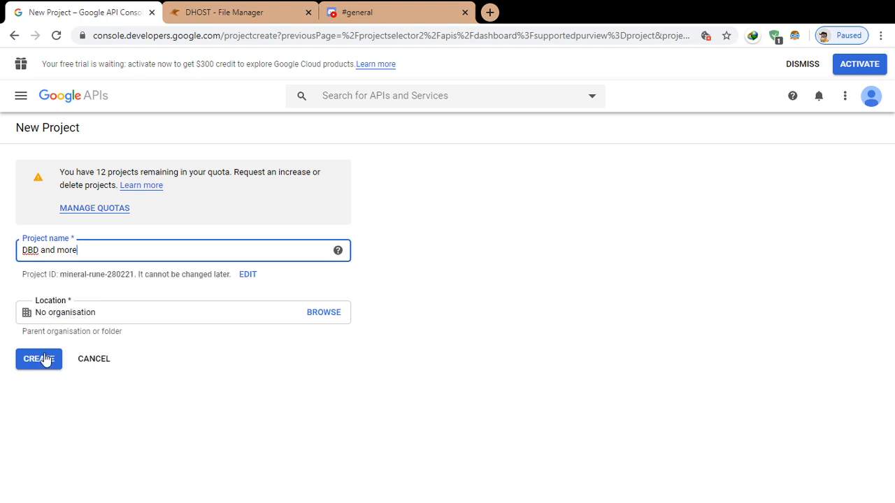
{"action": "left_click", "coordinate": [38, 359]}
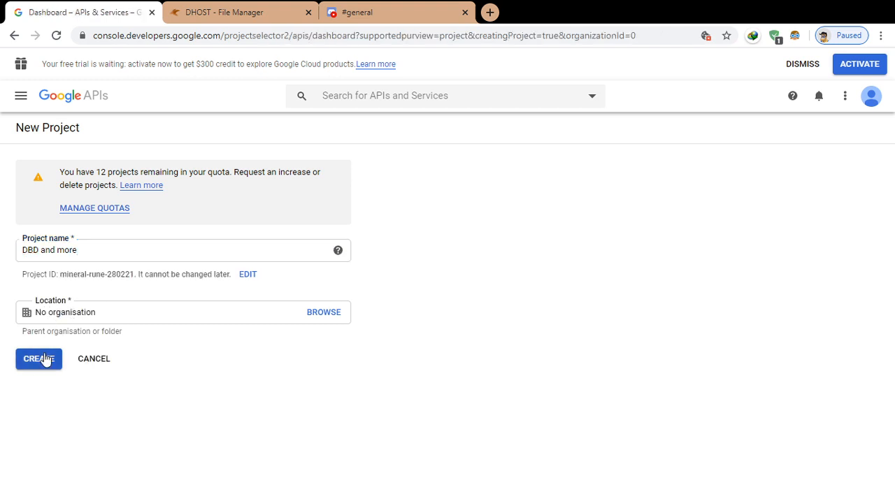
{"action": "left_click", "coordinate": [39, 359]}
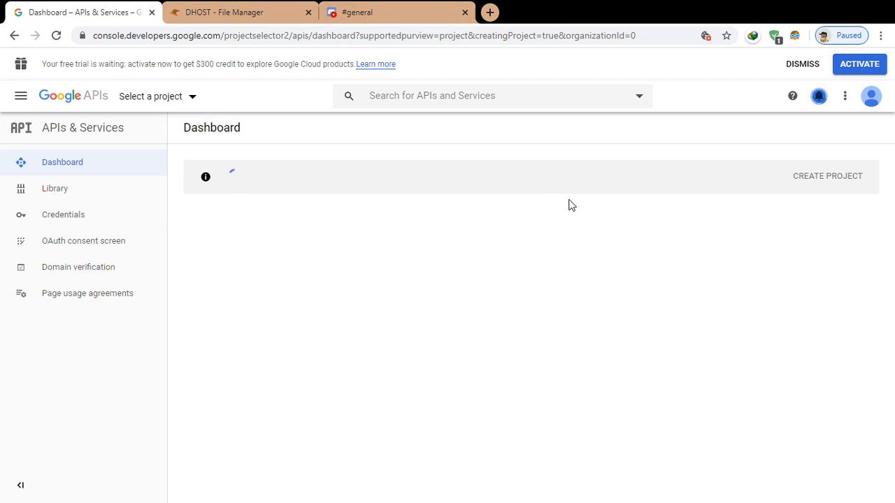
{"action": "mouse_move", "coordinate": [805, 115]}
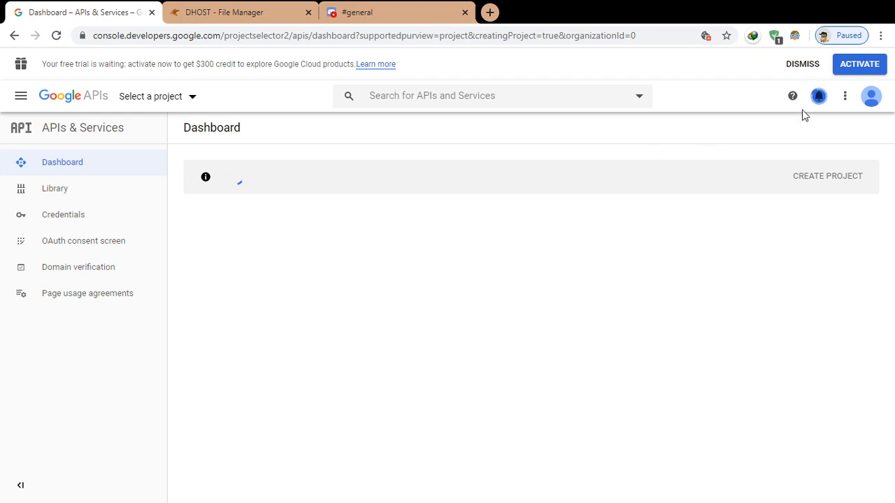
{"action": "mouse_move", "coordinate": [819, 96]}
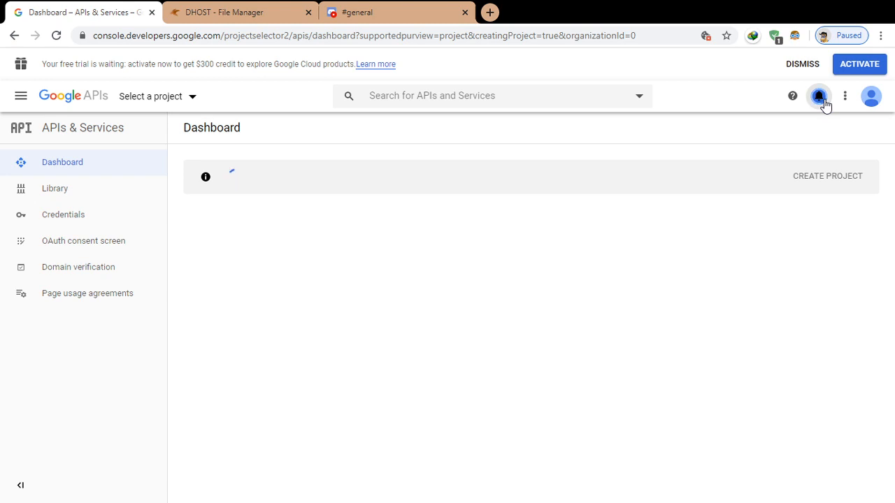
{"action": "left_click", "coordinate": [819, 96]}
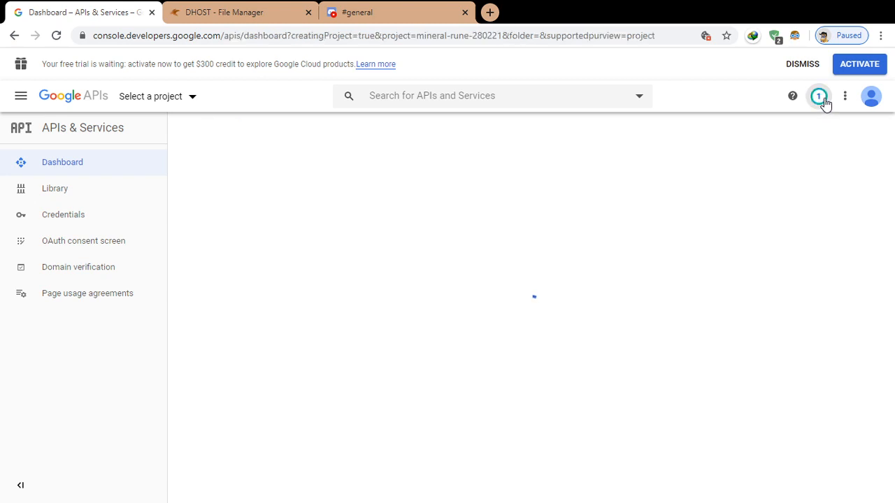
{"action": "left_click", "coordinate": [818, 96]}
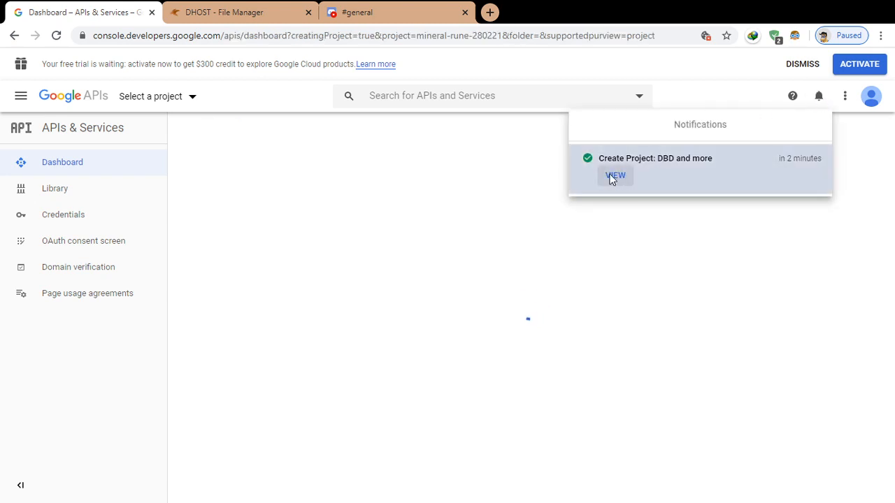
{"action": "left_click", "coordinate": [615, 175]}
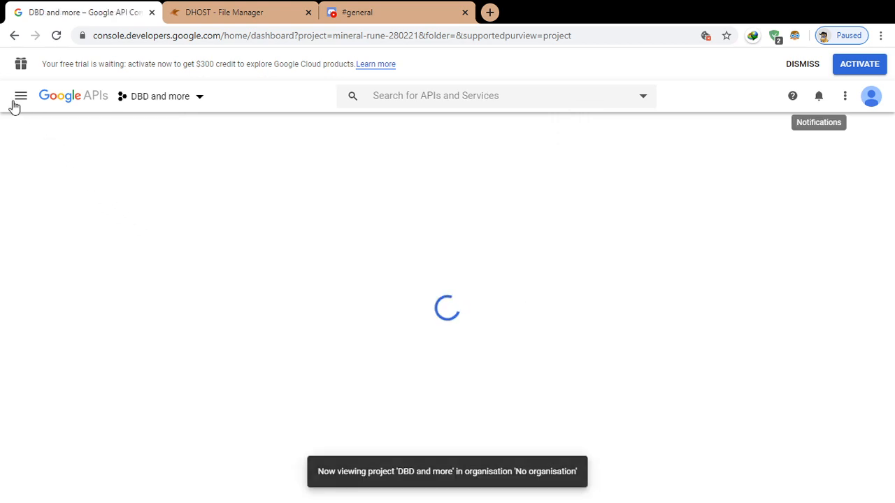
Go to APIs & Services > Library from the navigation menu.
{"action": "left_click", "coordinate": [20, 95]}
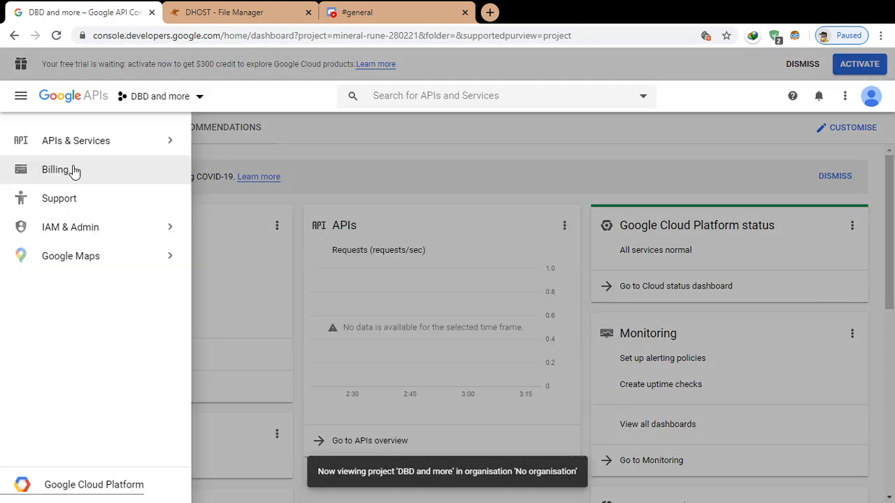
{"action": "left_click", "coordinate": [76, 140]}
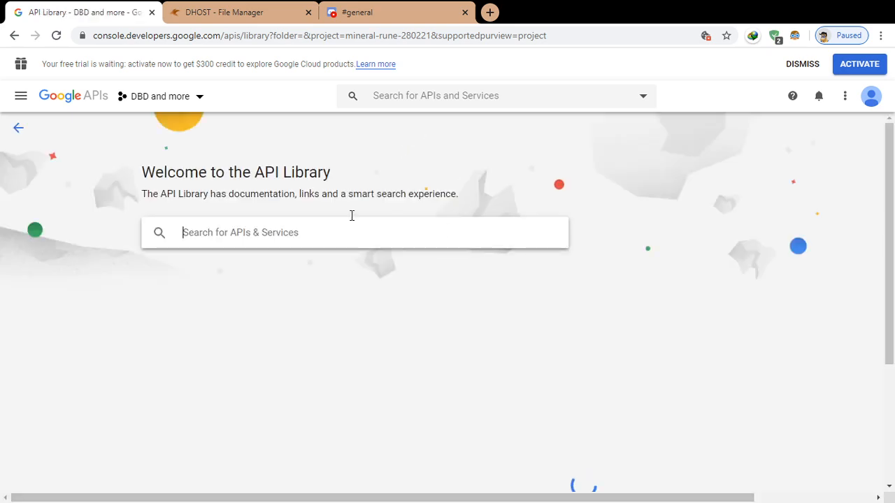
Search the library for 'YouTube Data API' and enable YouTube Data API v3.
{"action": "type", "text": "You"}
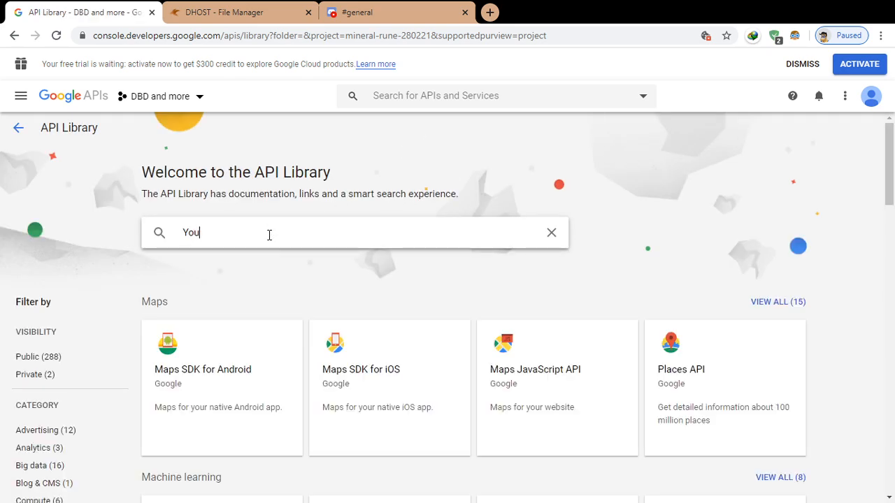
{"action": "type", "text": "Youtube Daa A"}
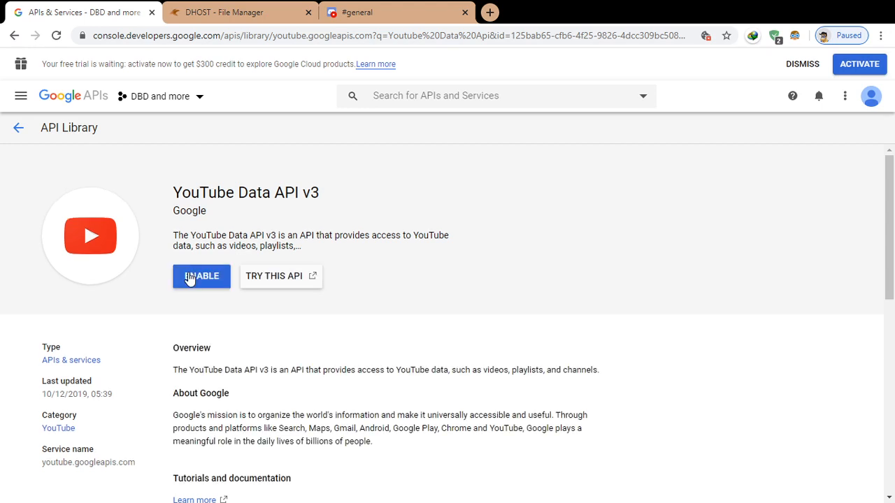
{"action": "left_click", "coordinate": [201, 276]}
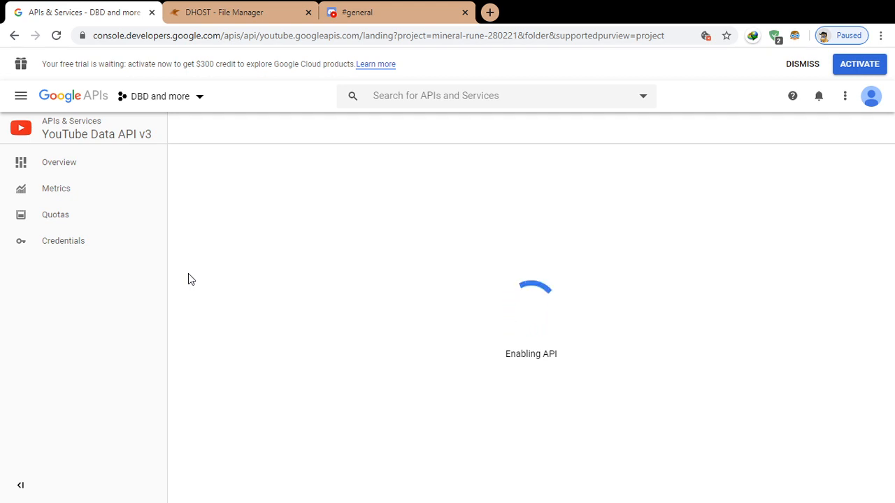
{"action": "mouse_move", "coordinate": [363, 225]}
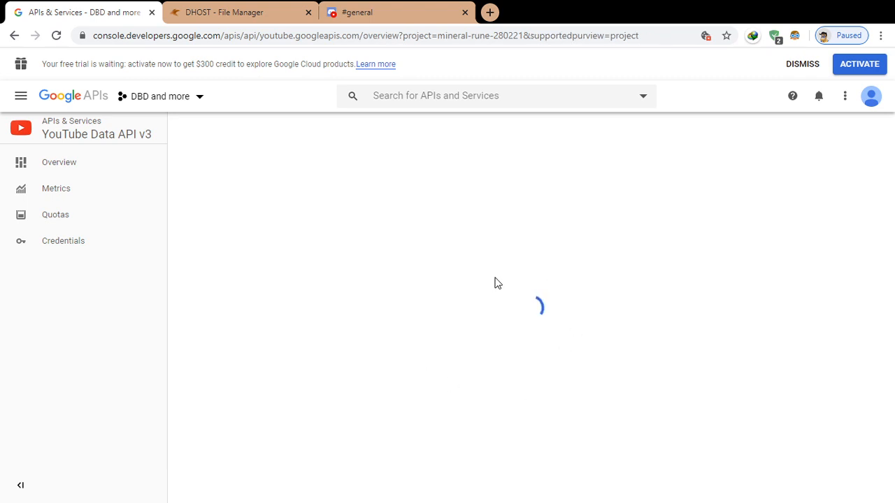
{"action": "left_click", "coordinate": [59, 162]}
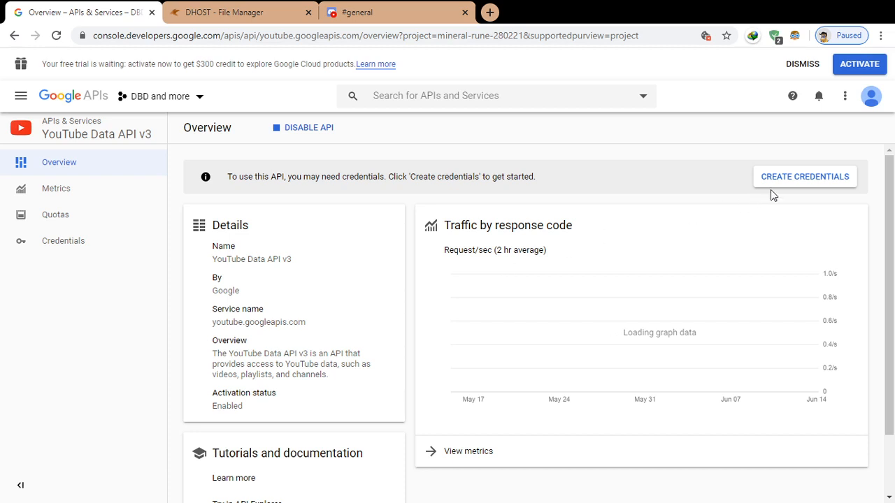
Request YouTube Data API v3 credentials for an Other non-UI platform accessing public data.
{"action": "left_click", "coordinate": [805, 176]}
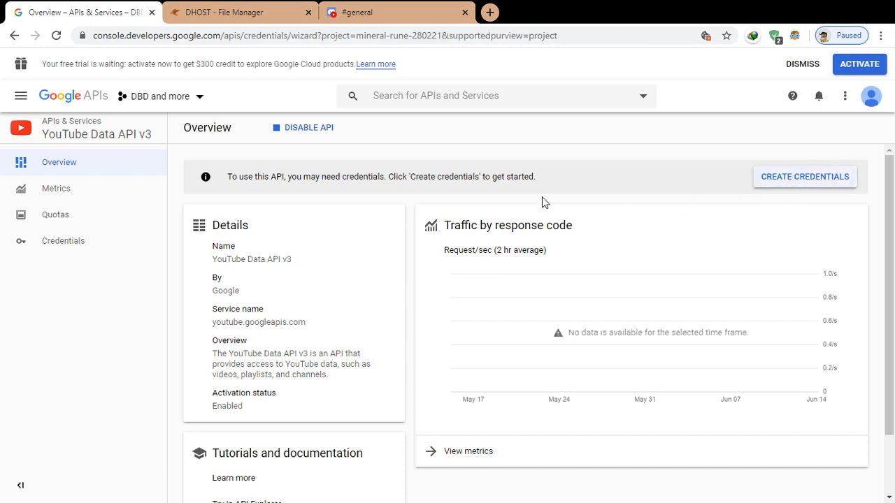
{"action": "left_click", "coordinate": [63, 214]}
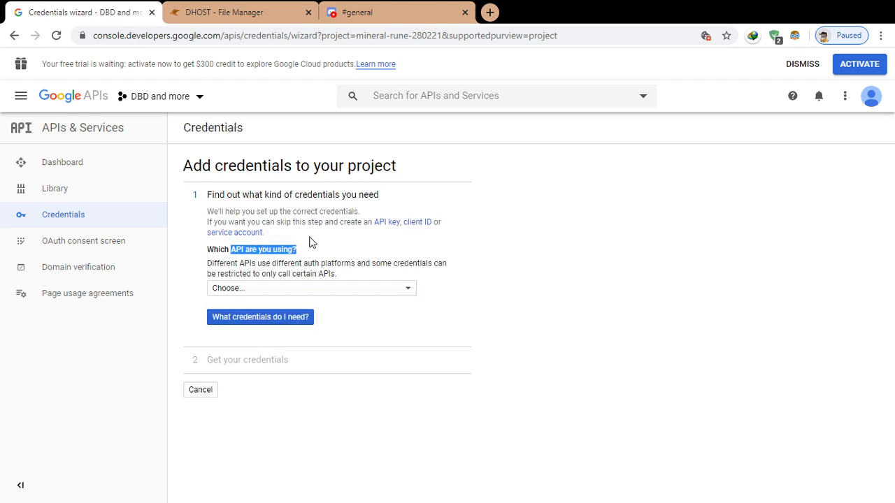
{"action": "left_click", "coordinate": [310, 288]}
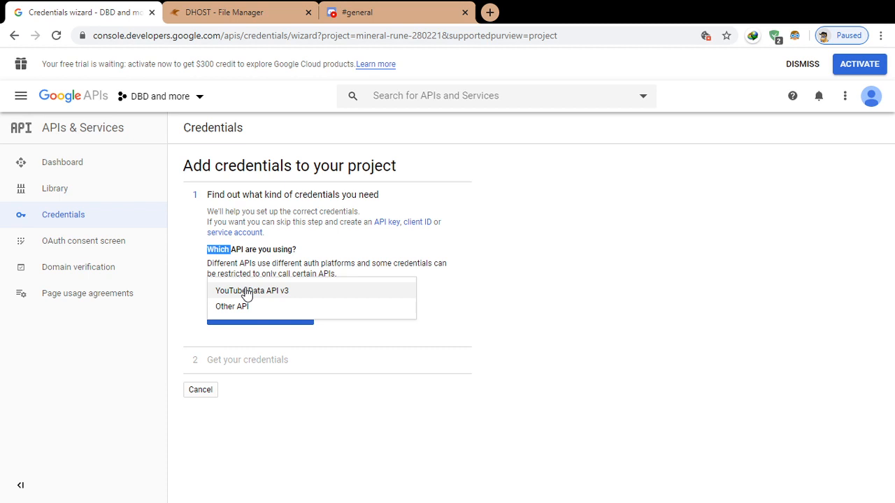
{"action": "left_click", "coordinate": [252, 290]}
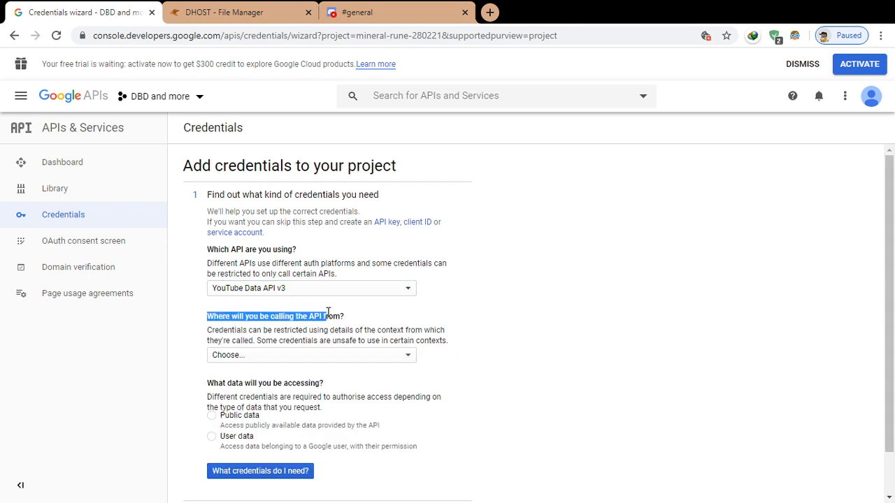
{"action": "left_click", "coordinate": [310, 354]}
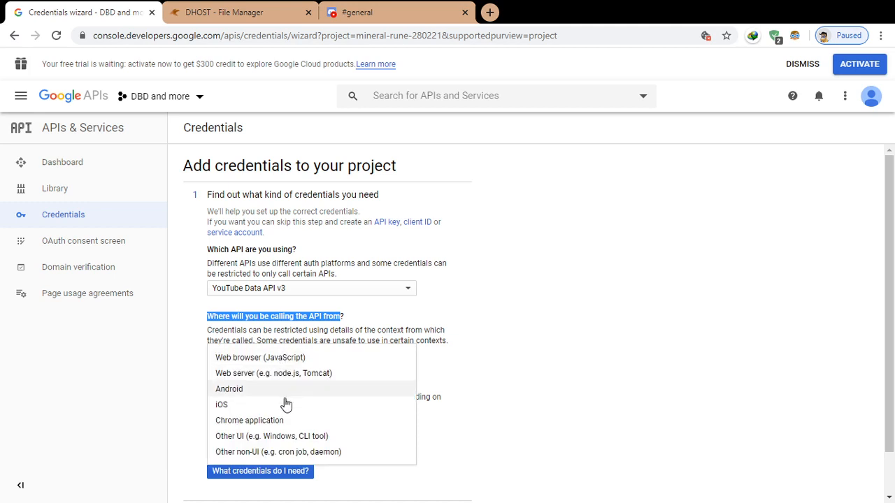
{"action": "mouse_move", "coordinate": [290, 452]}
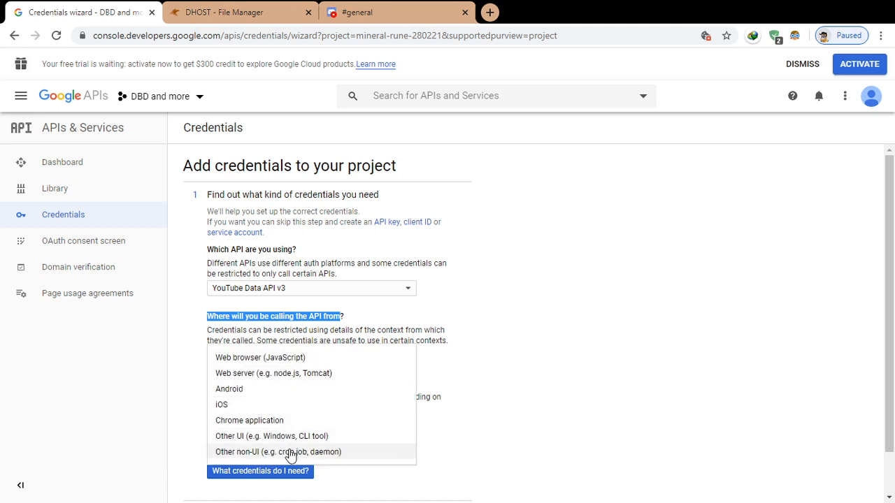
{"action": "left_click", "coordinate": [278, 452]}
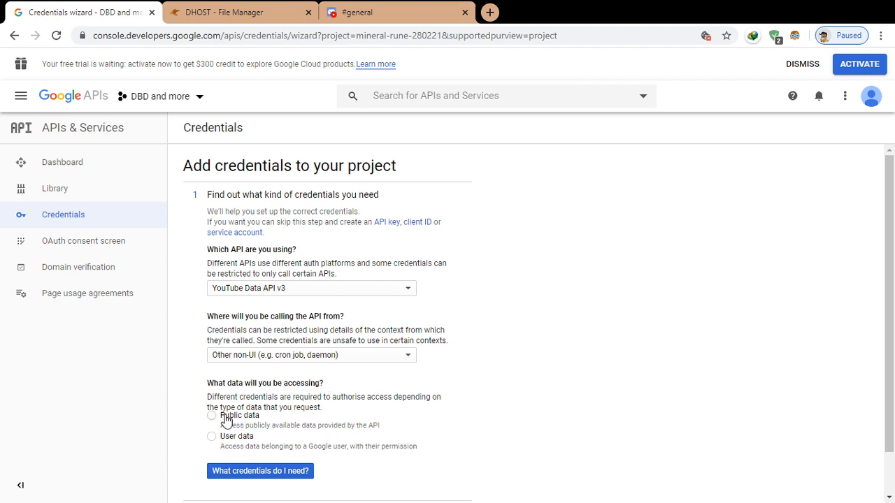
{"action": "left_click", "coordinate": [211, 415]}
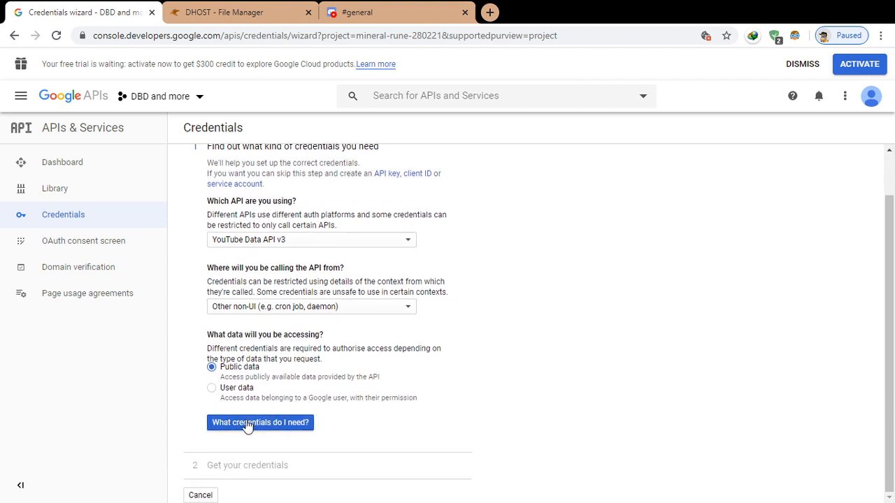
{"action": "left_click", "coordinate": [260, 422]}
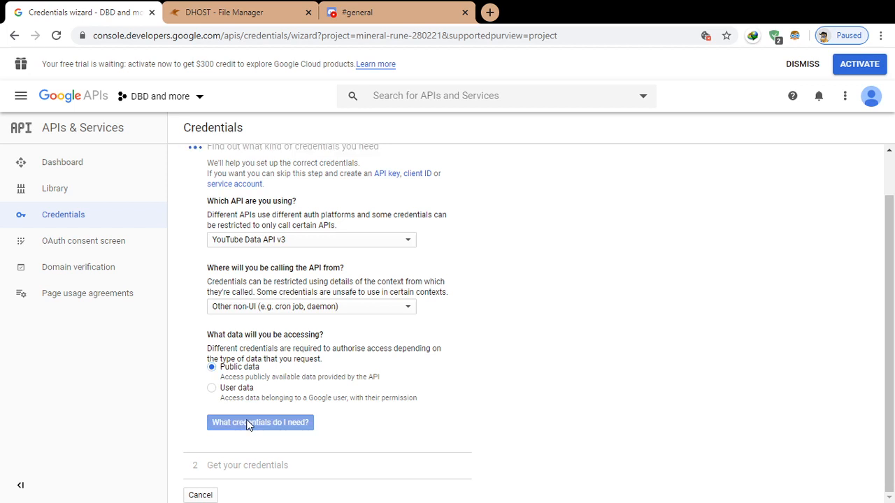
{"action": "left_click", "coordinate": [260, 422]}
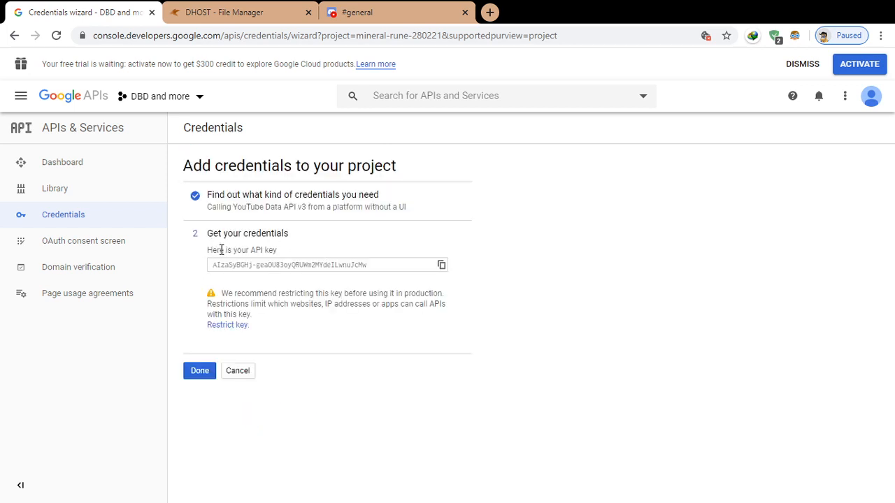
{"action": "mouse_move", "coordinate": [441, 264]}
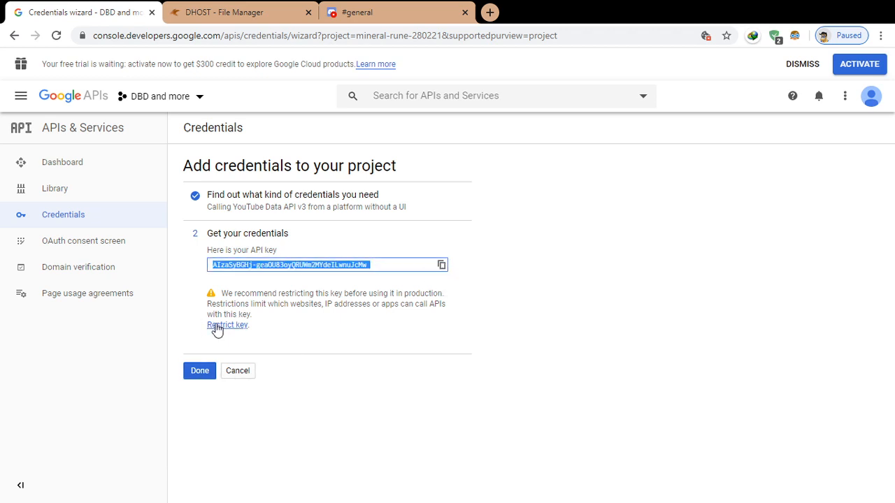
Restrict the new API key to calling only YouTube Data API v3.
{"action": "left_click", "coordinate": [199, 371]}
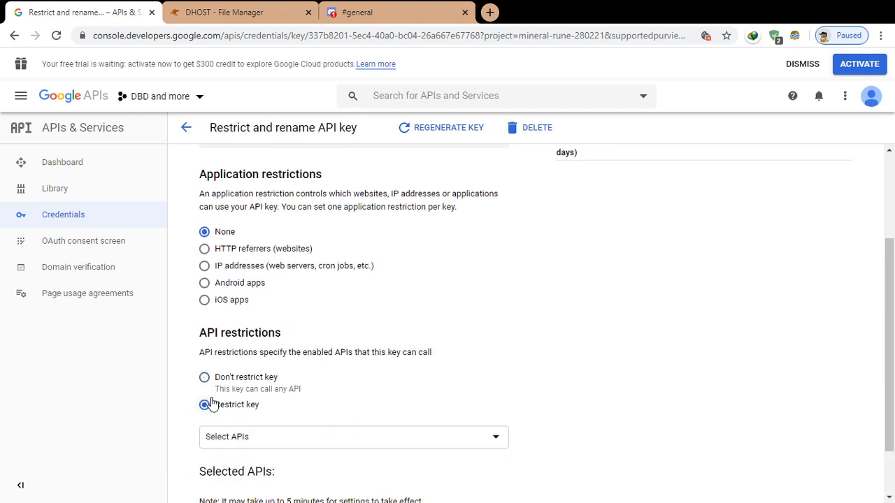
{"action": "left_click", "coordinate": [354, 437]}
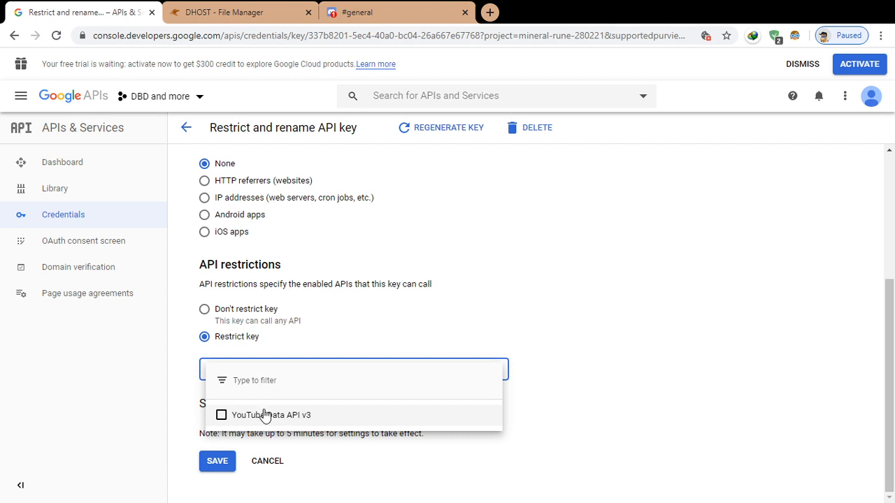
{"action": "left_click", "coordinate": [221, 415]}
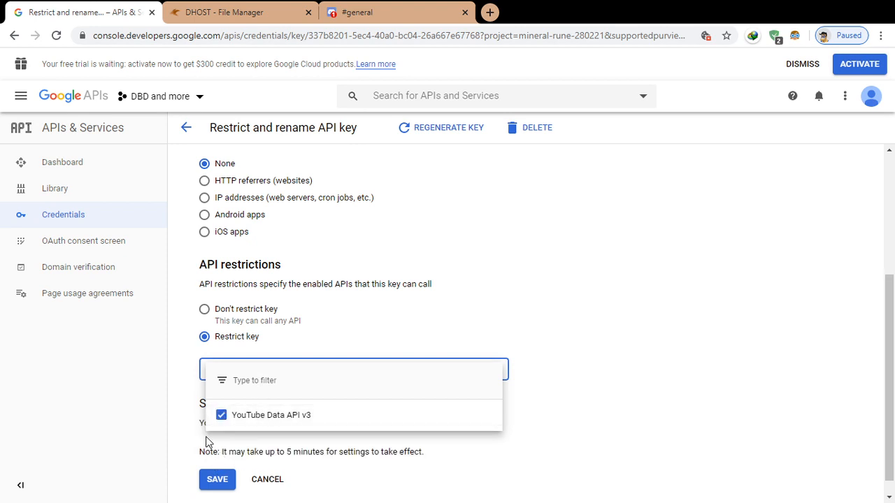
{"action": "left_click", "coordinate": [217, 479]}
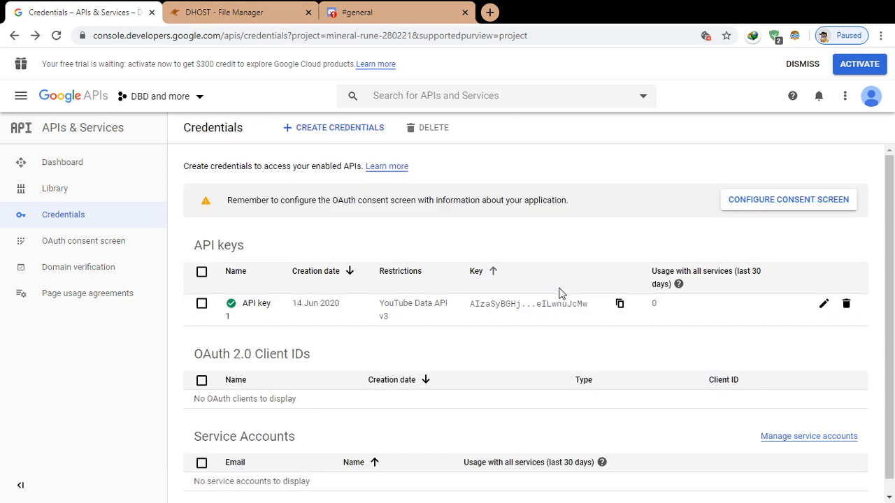
Save the key into settings/credentials.json, then join Discord's General voice channel.
{"action": "left_click", "coordinate": [238, 12]}
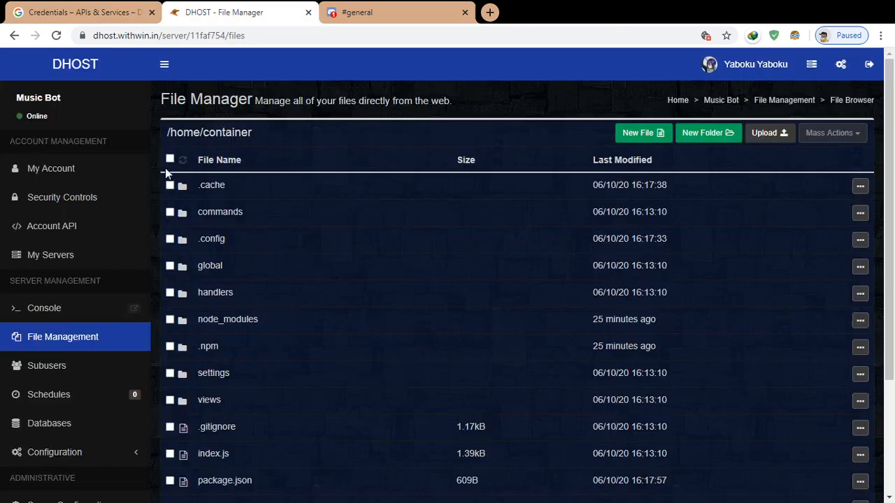
{"action": "mouse_move", "coordinate": [214, 372]}
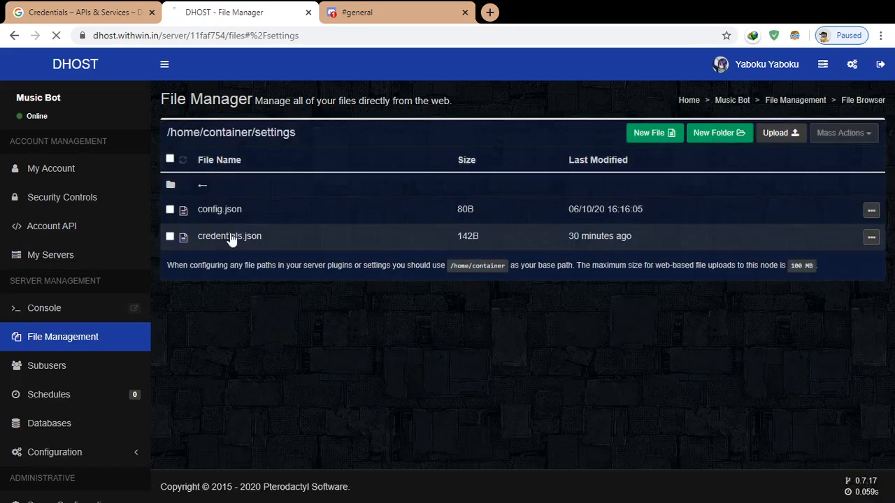
{"action": "left_click", "coordinate": [229, 236]}
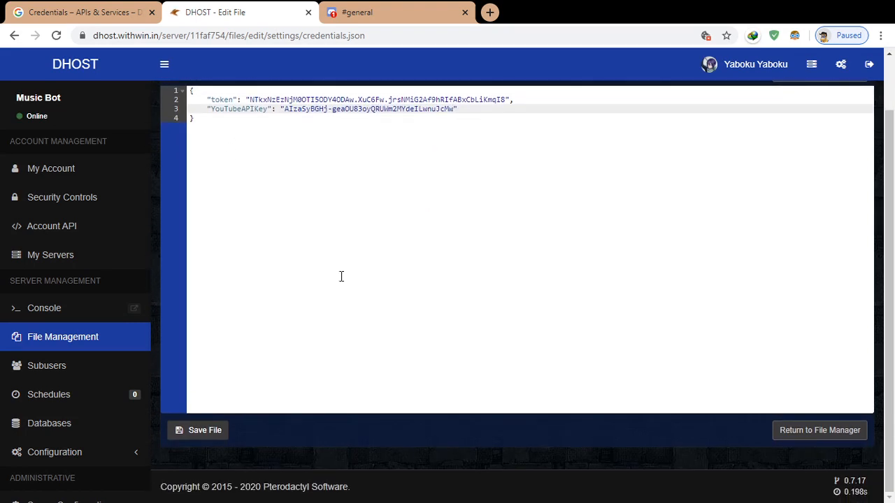
{"action": "left_click", "coordinate": [198, 430]}
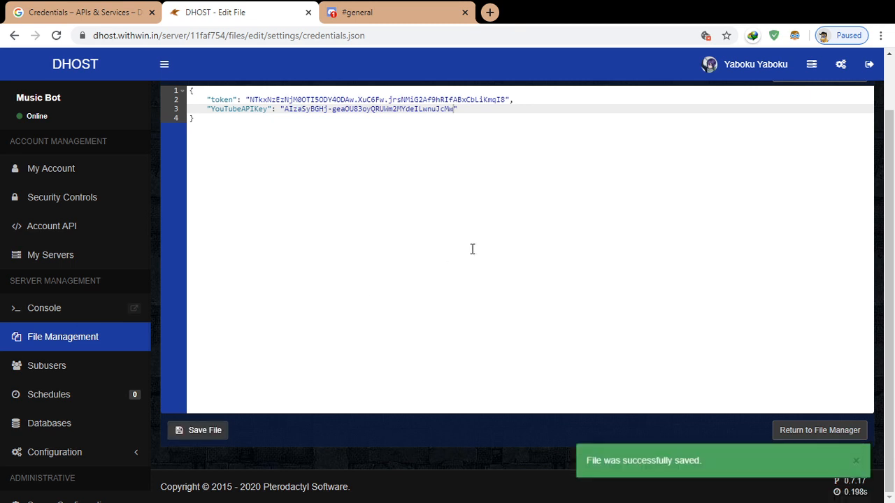
{"action": "left_click", "coordinate": [397, 12]}
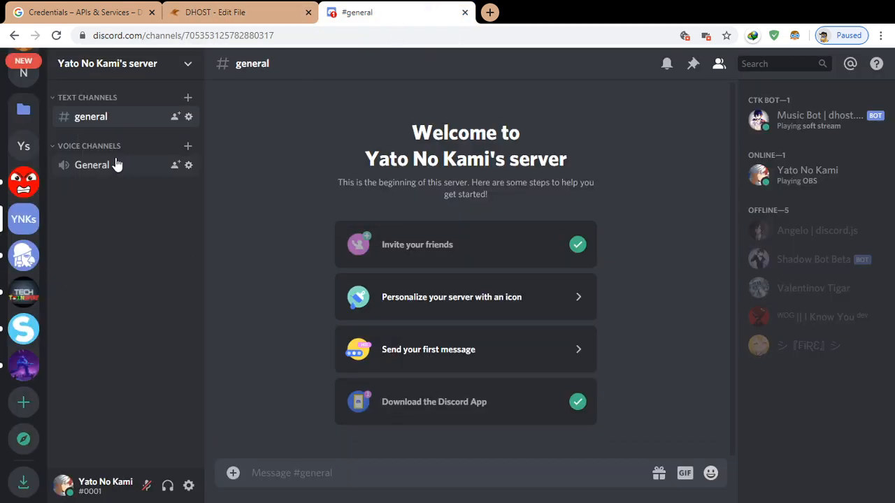
{"action": "left_click", "coordinate": [91, 164]}
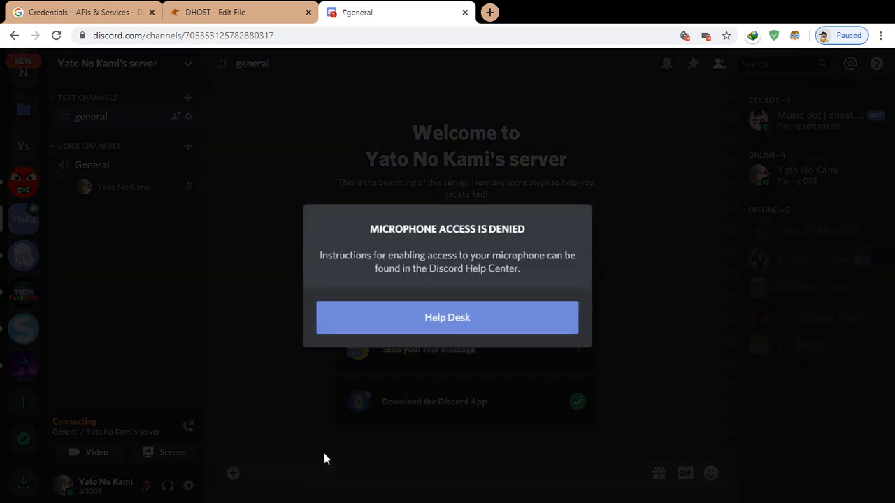
{"action": "left_click", "coordinate": [240, 12]}
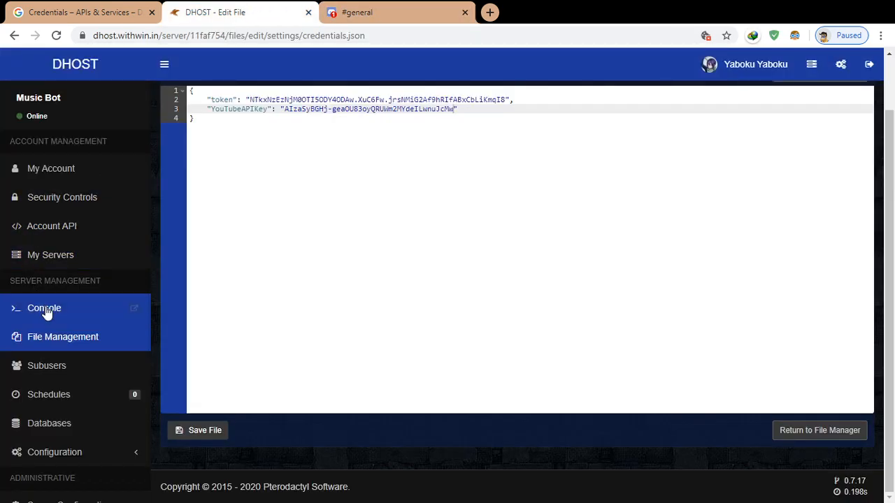
Stop and restart the Music Bot server in the console so its 16 commands reload.
{"action": "left_click", "coordinate": [44, 309]}
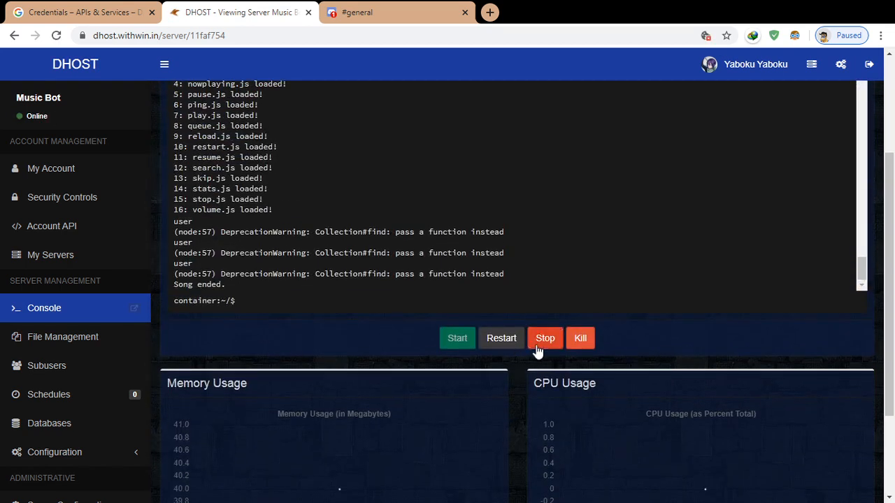
{"action": "left_click", "coordinate": [545, 337]}
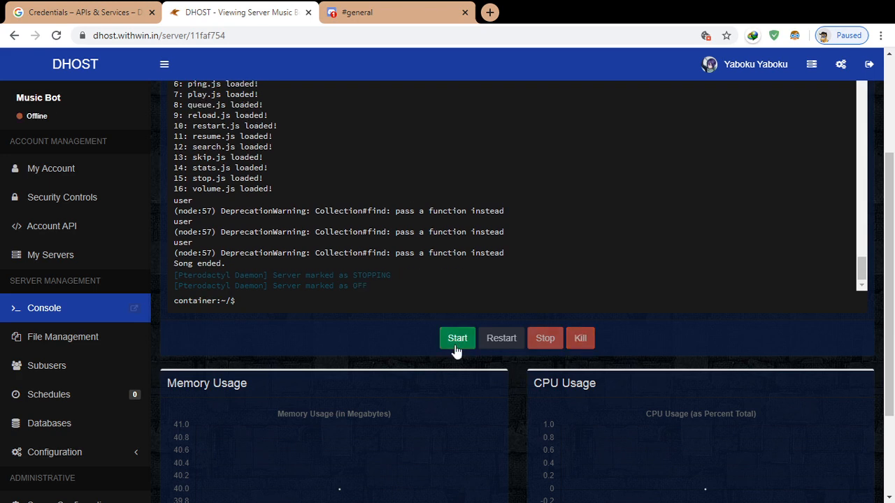
{"action": "left_click", "coordinate": [458, 338]}
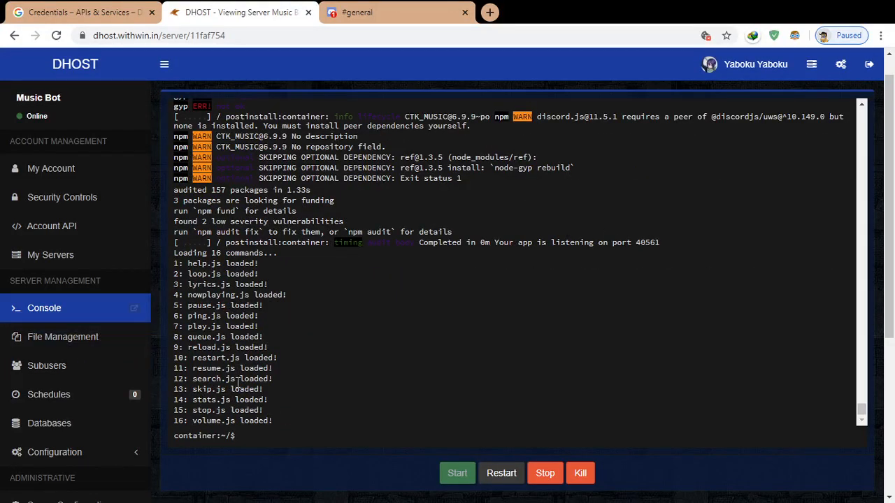
{"action": "left_click", "coordinate": [395, 12]}
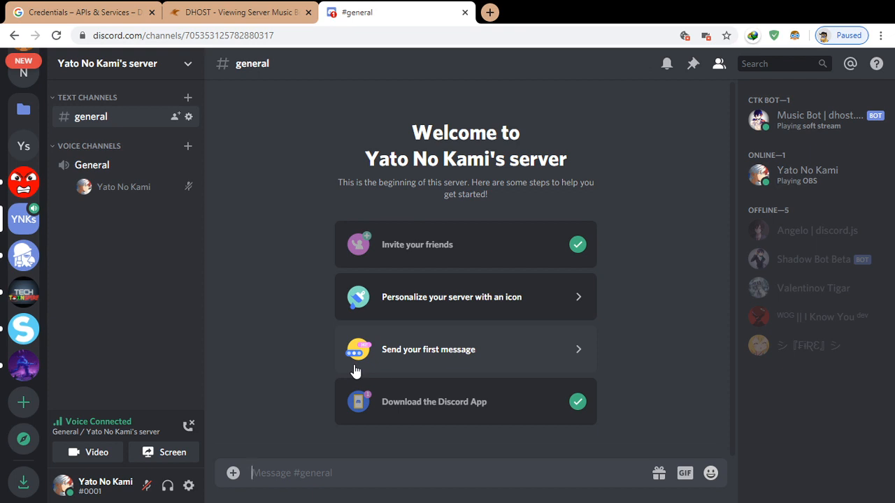
Send '.play ncs faded' in the #general channel to test the bot.
{"action": "type", "text": ".play"}
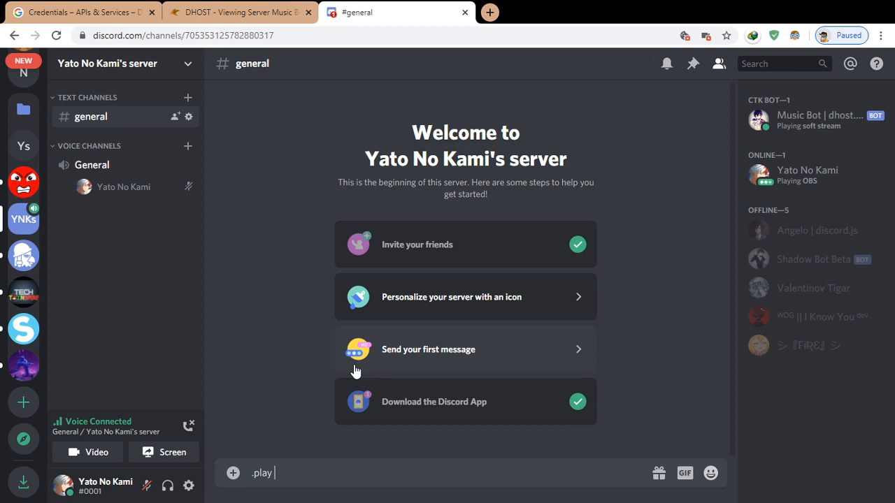
{"action": "type", "text": "ncs fade"}
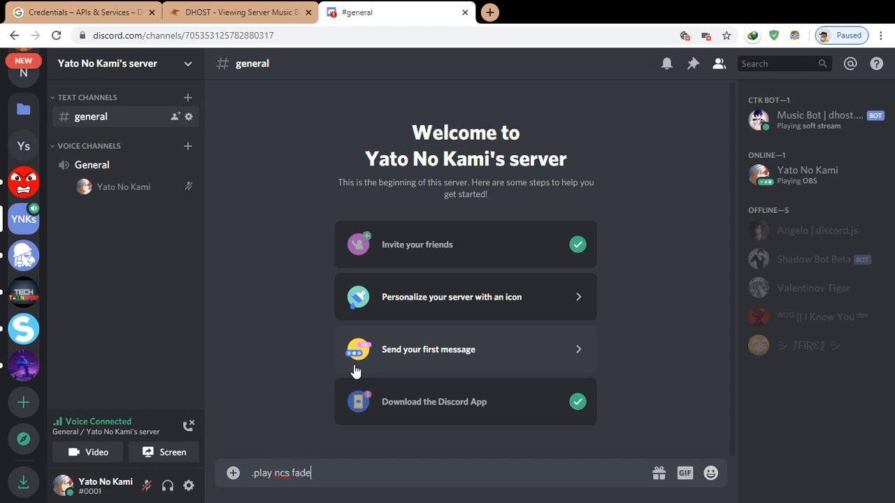
{"action": "key", "text": "enter"}
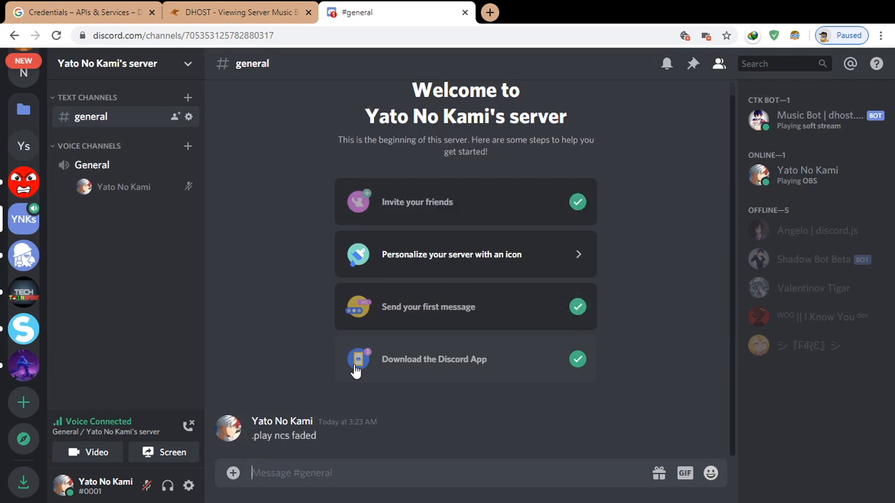